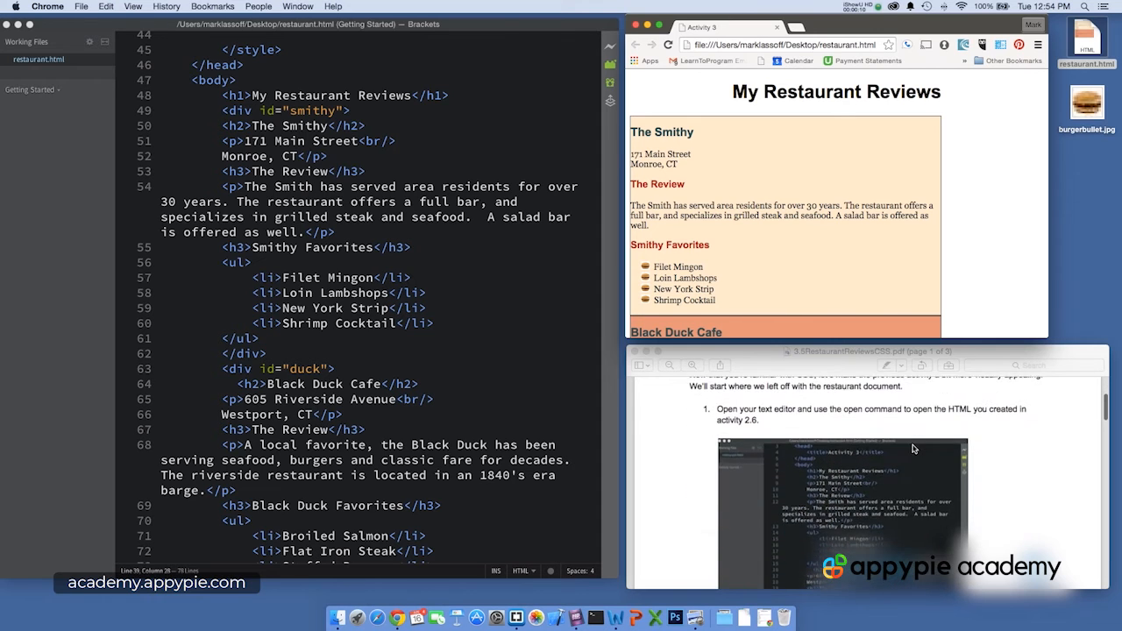
pyautogui.scroll(-3)
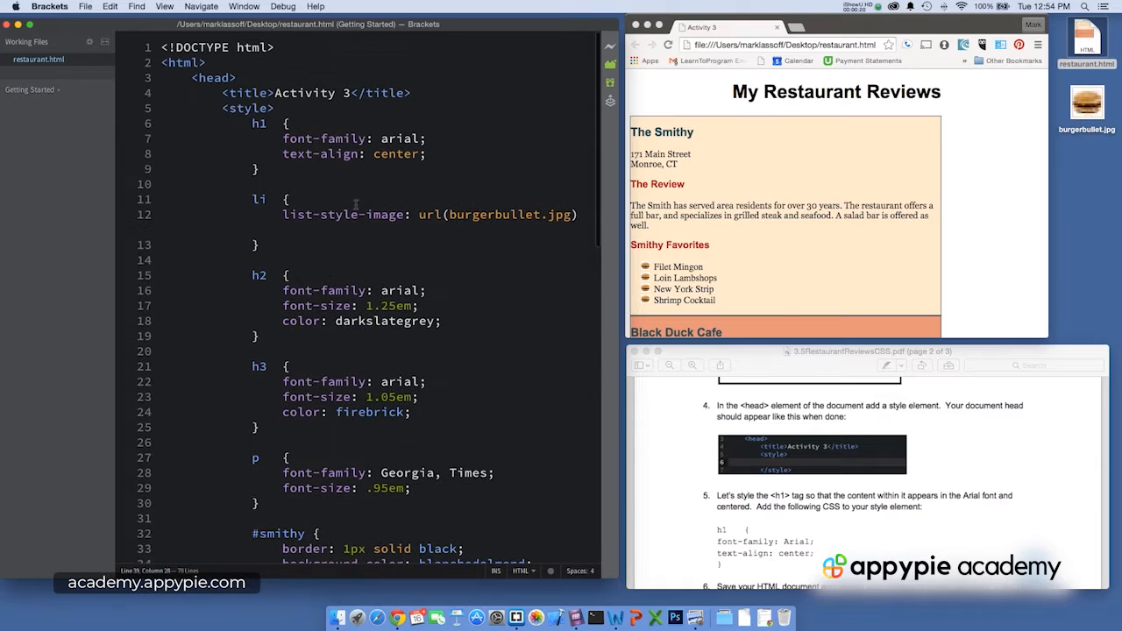
pyautogui.doubleClick(248, 108)
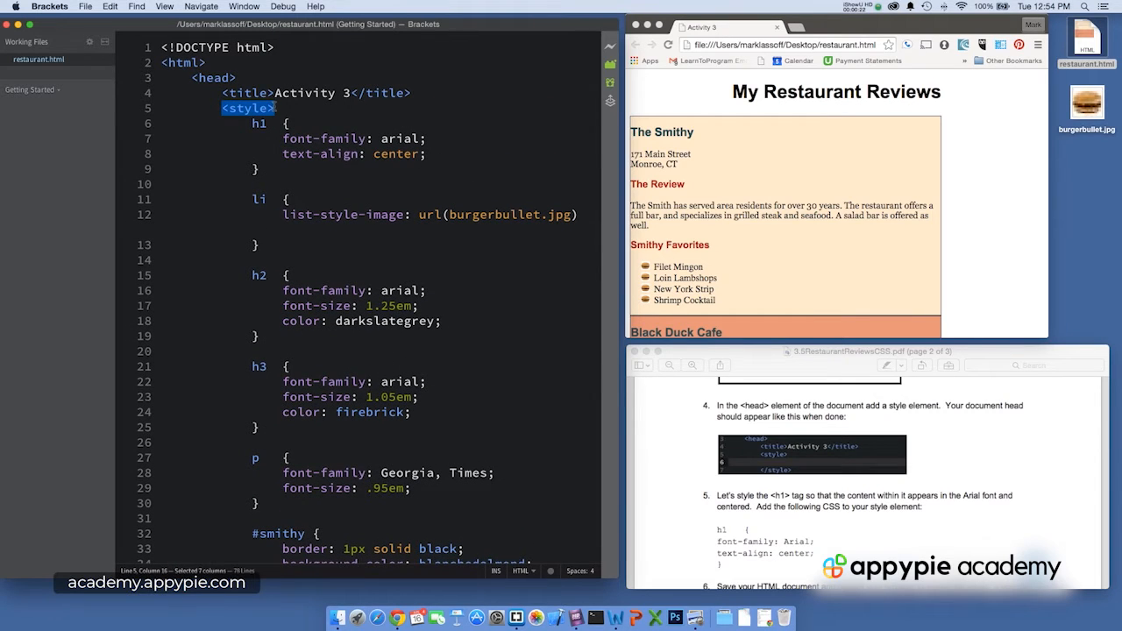
pyautogui.scroll(-3)
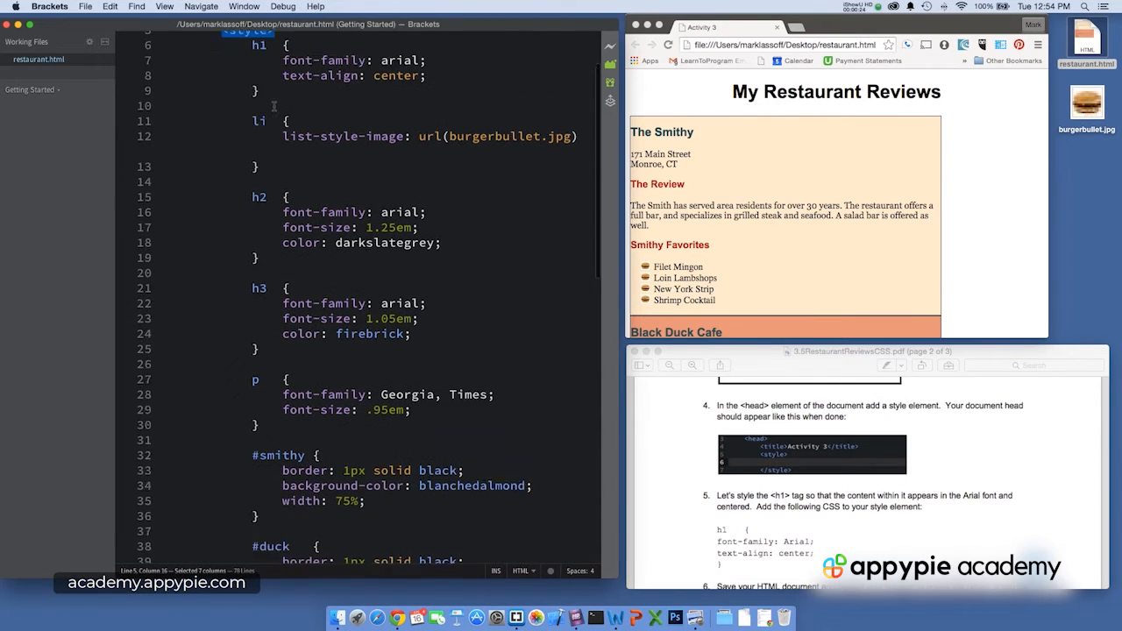
pyautogui.scroll(-3)
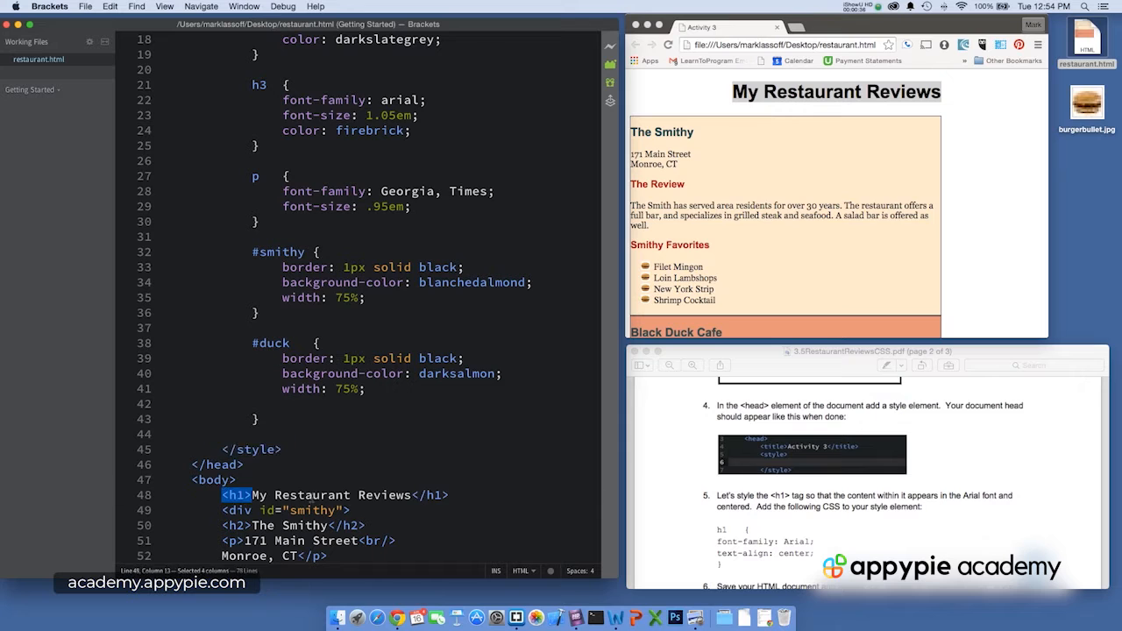
pyautogui.moveTo(251, 495); pyautogui.dragTo(449, 495)
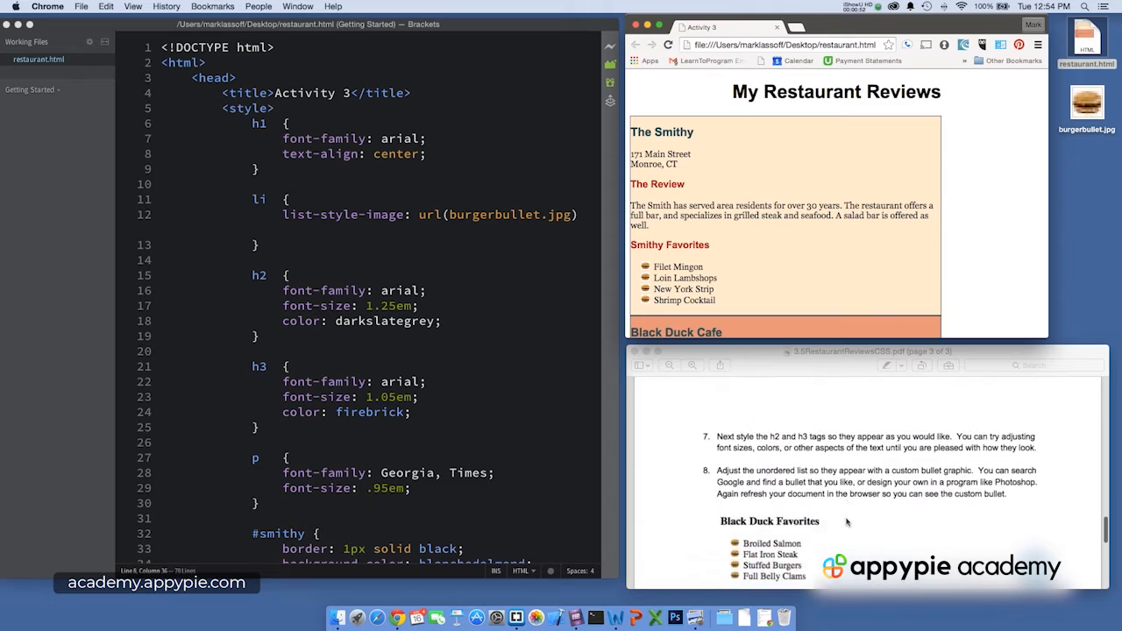
pyautogui.scroll(-3)
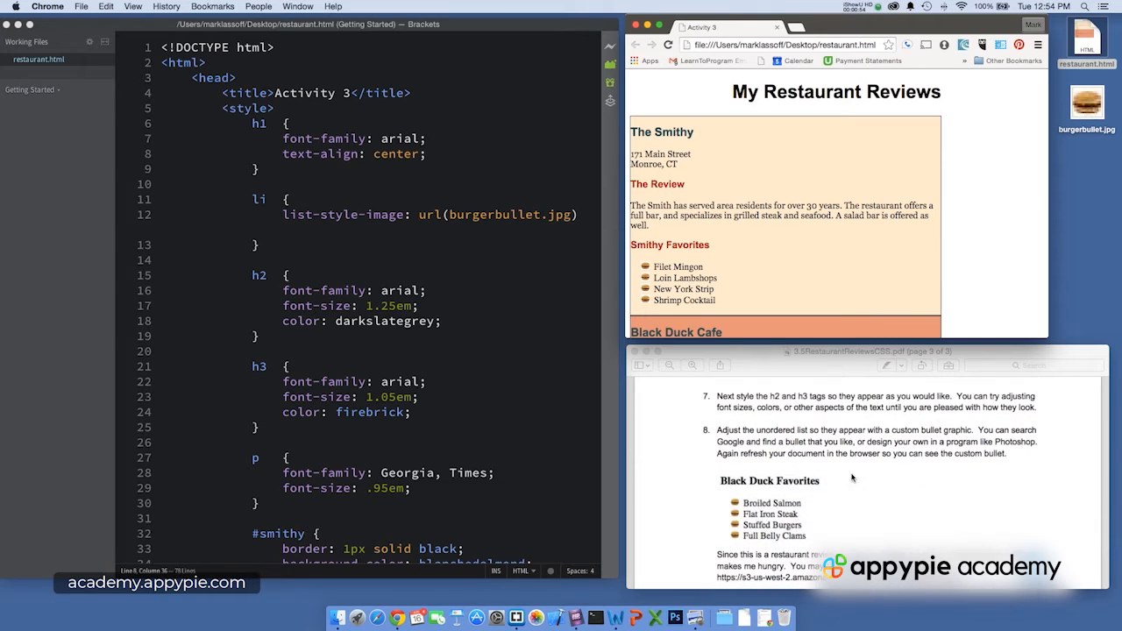
pyautogui.moveTo(713, 168)
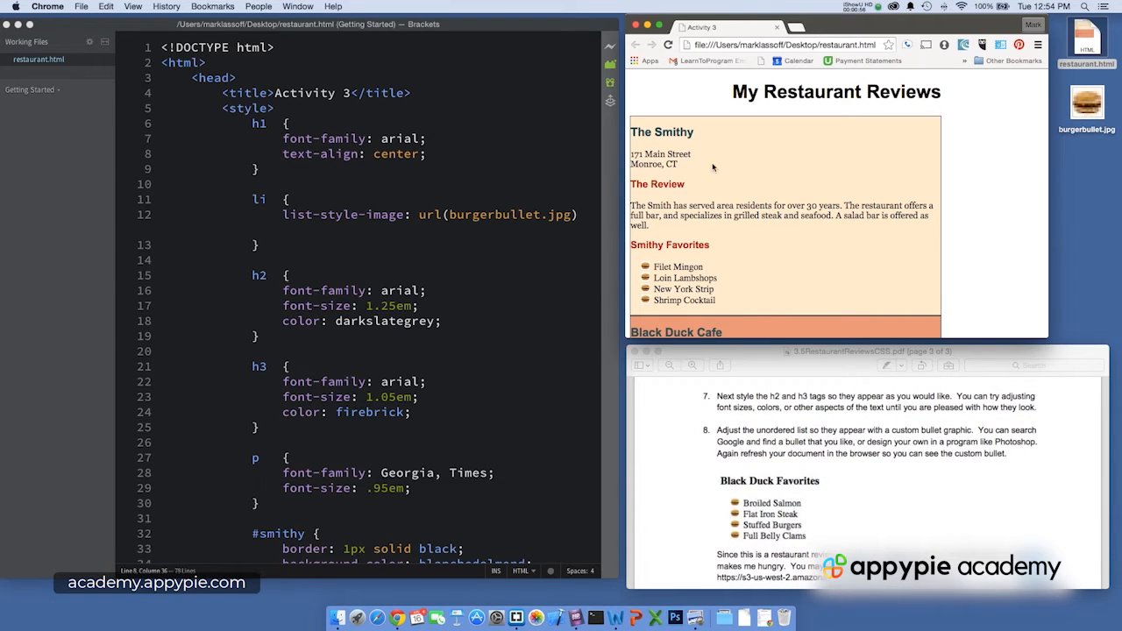
pyautogui.doubleClick(674, 131)
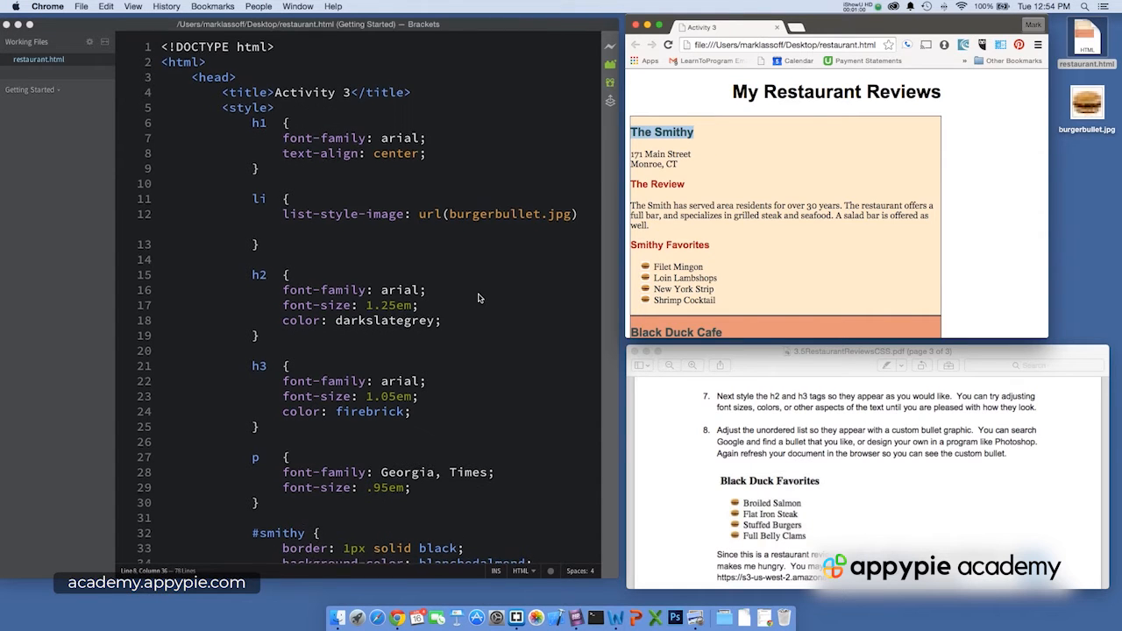
pyautogui.scroll(-3)
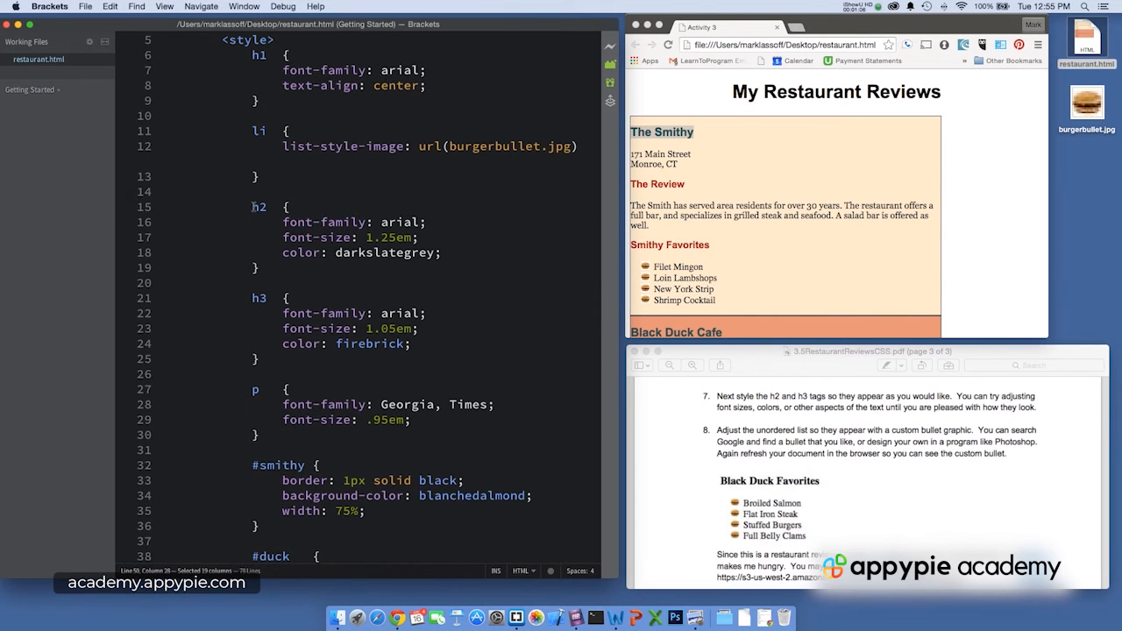
pyautogui.click(283, 222)
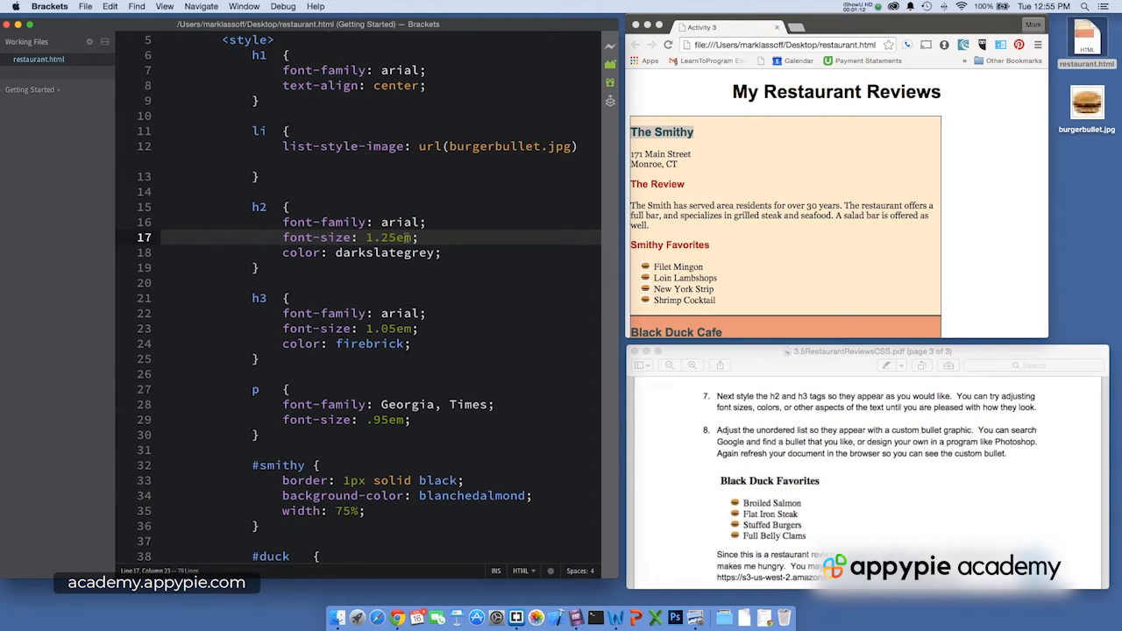
pyautogui.doubleClick(384, 252)
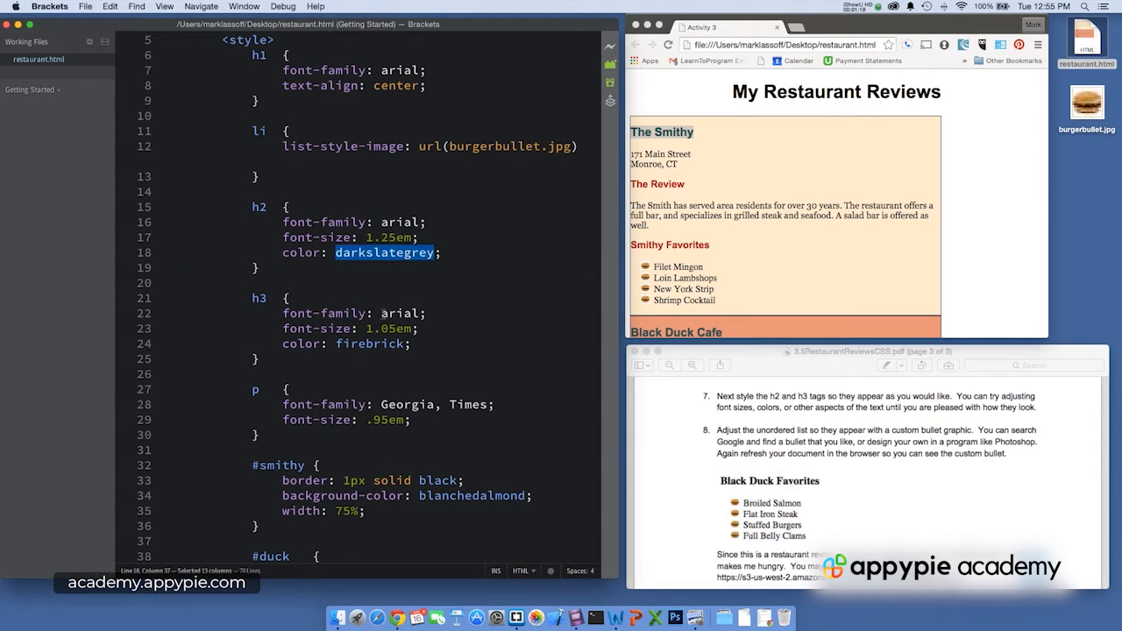
pyautogui.click(366, 327)
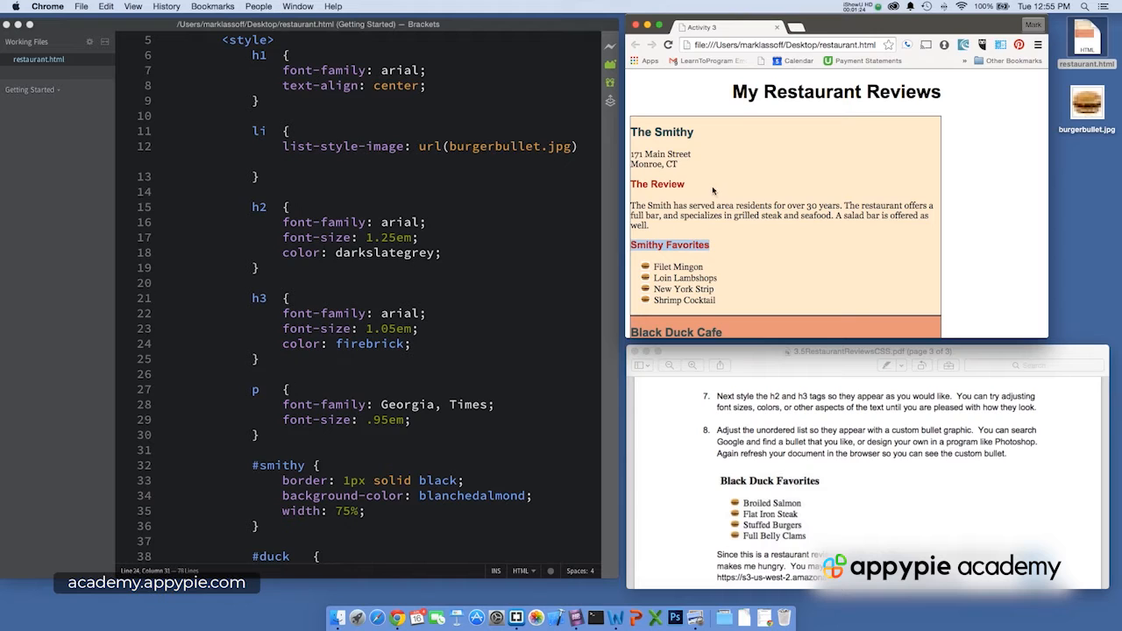
pyautogui.scroll(-3)
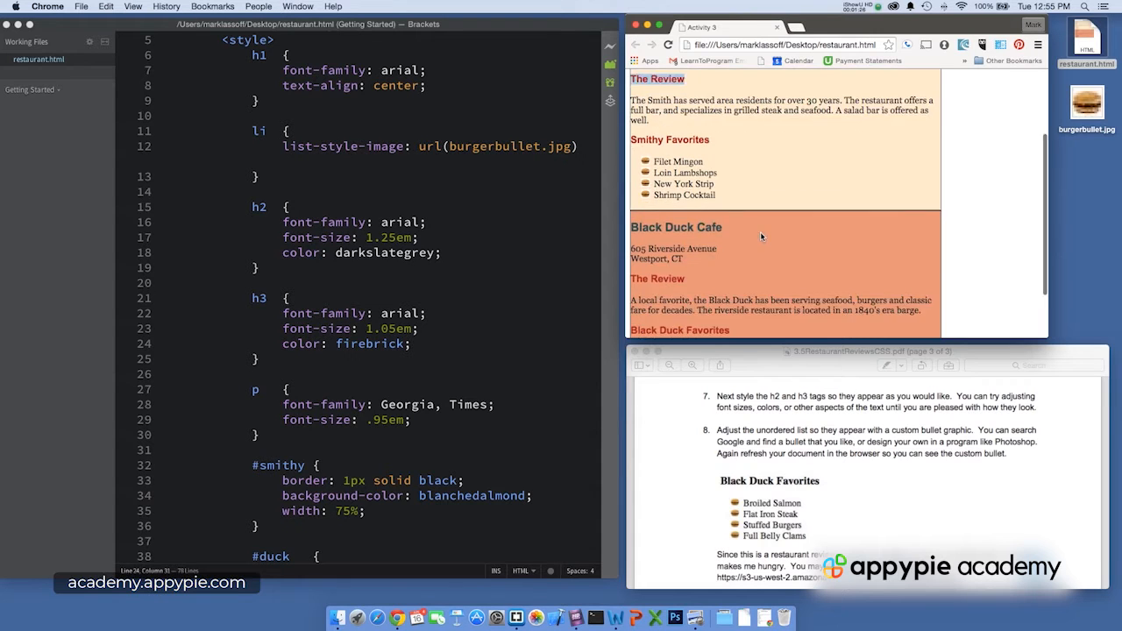
pyautogui.scroll(-3)
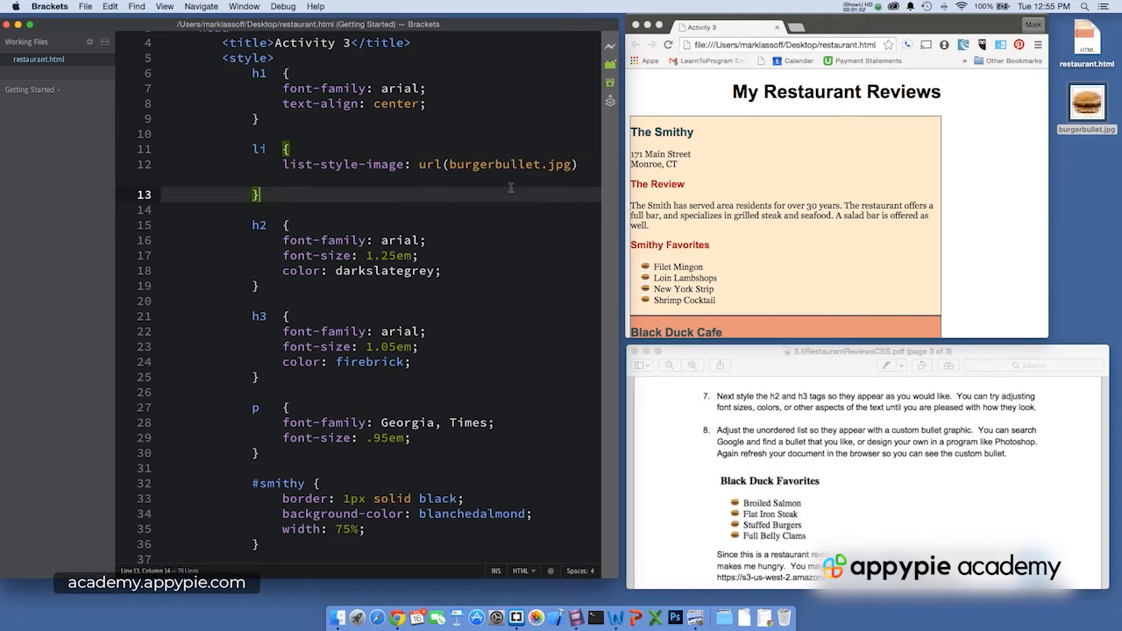
pyautogui.scroll(-3)
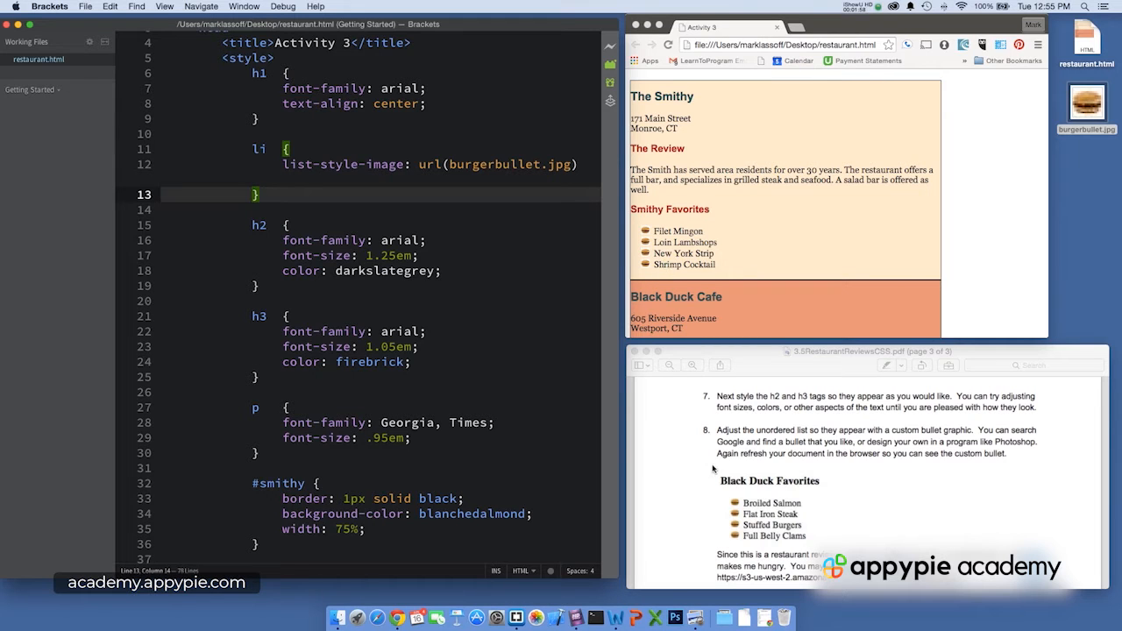
pyautogui.scroll(-3)
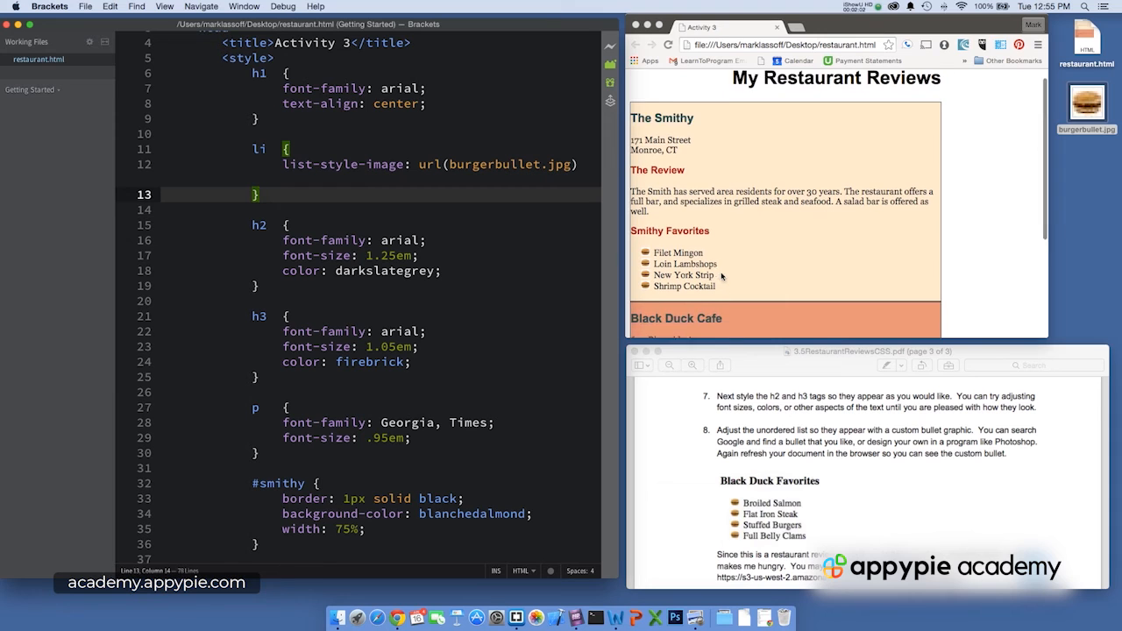
pyautogui.scroll(-3)
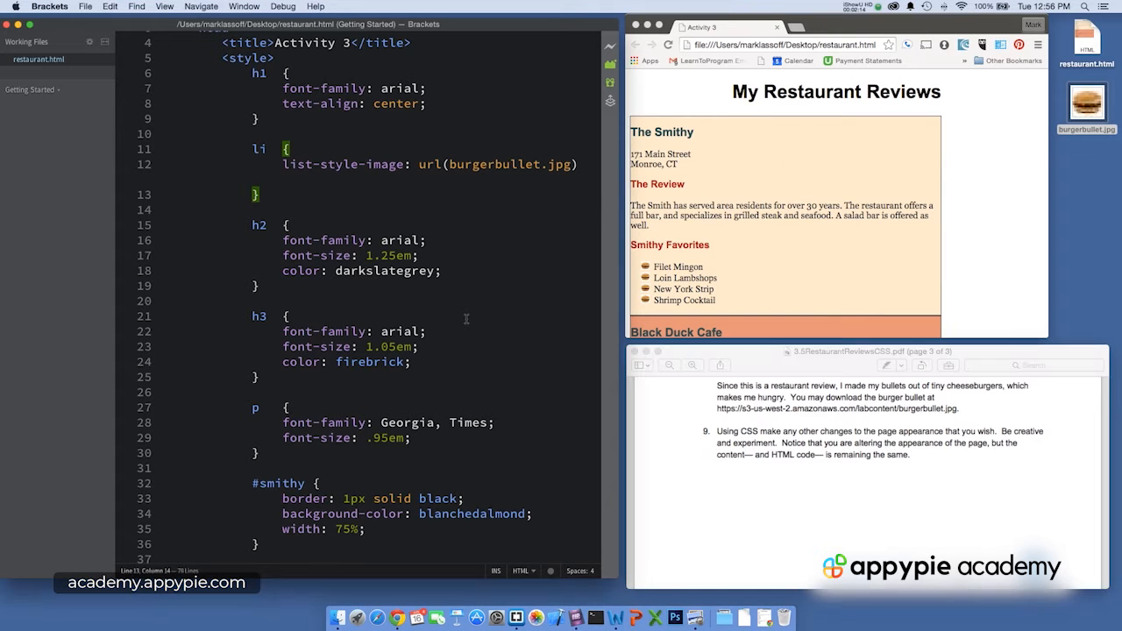
pyautogui.scroll(-3)
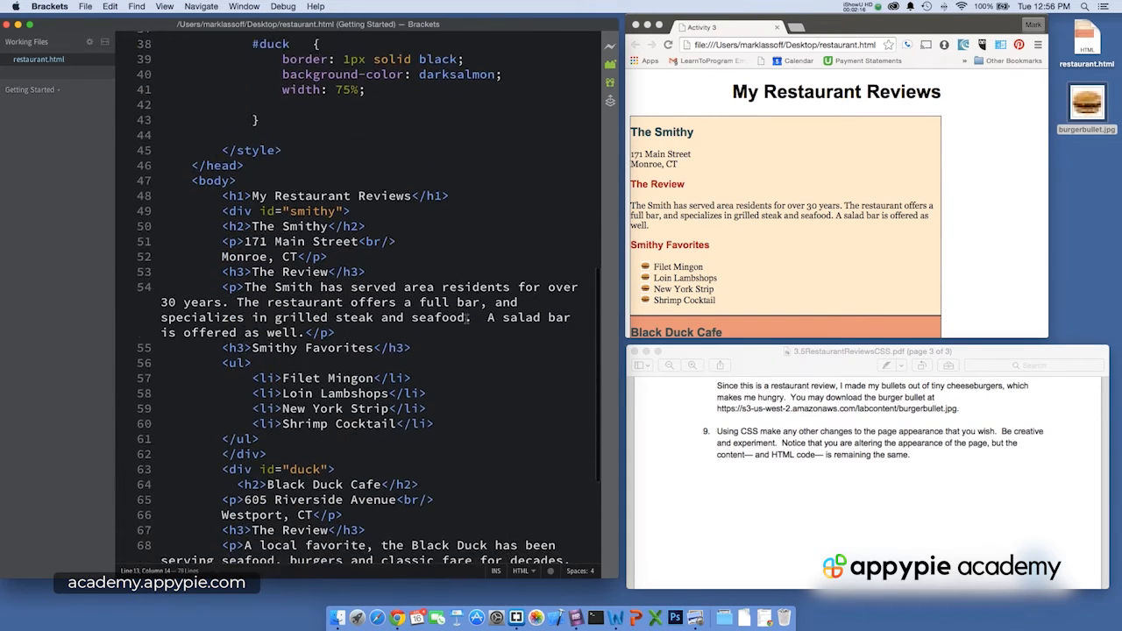
pyautogui.scroll(-3)
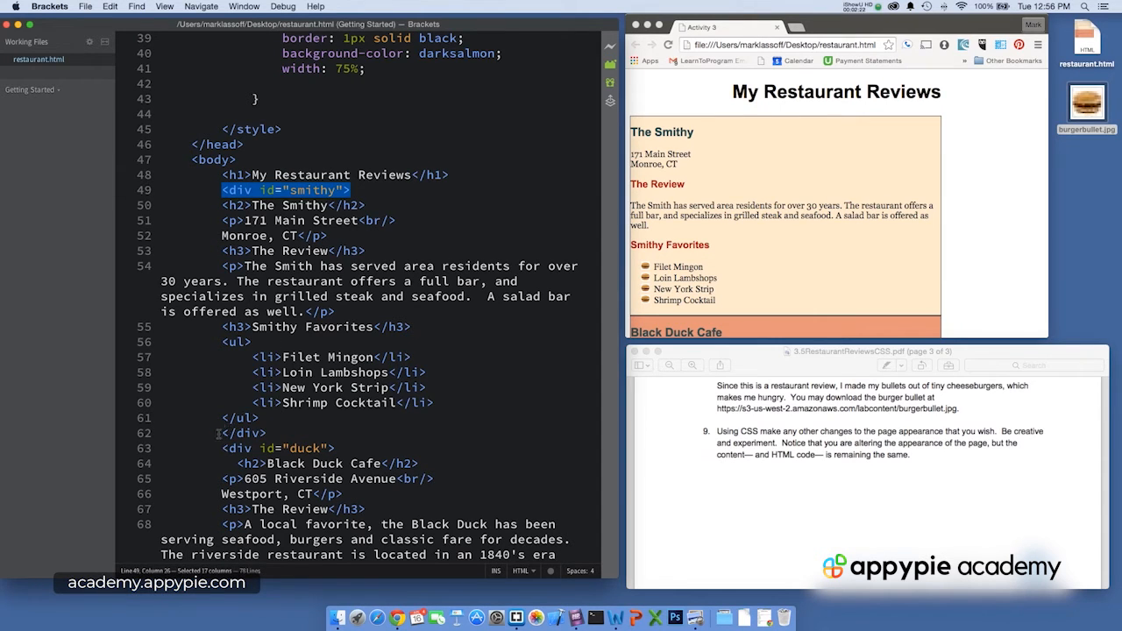
pyautogui.click(244, 433)
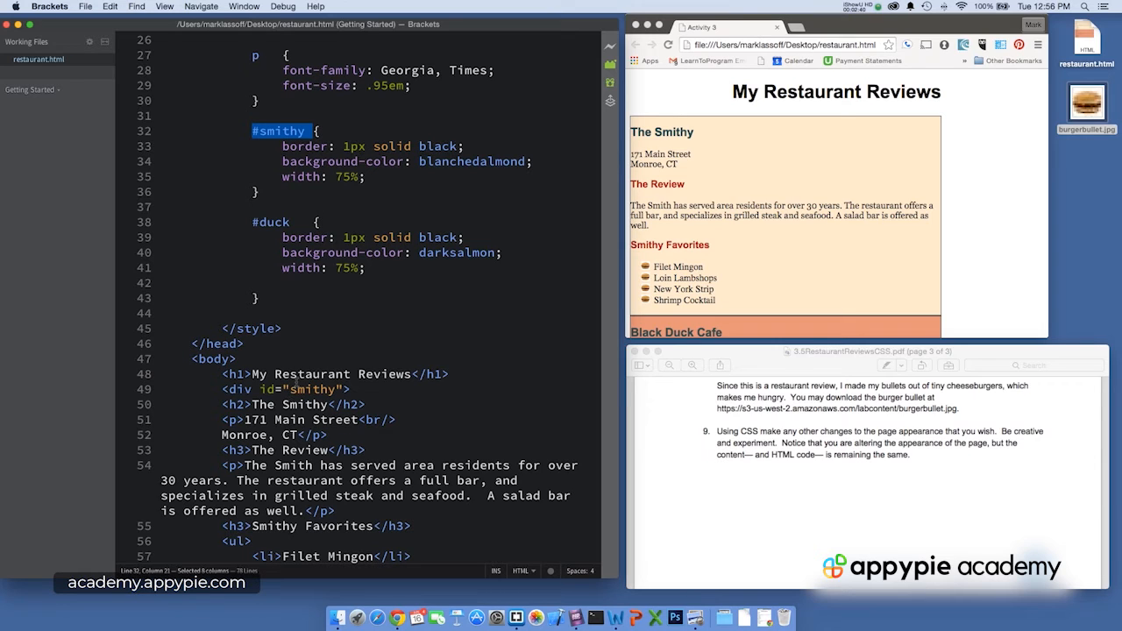
pyautogui.click(324, 145)
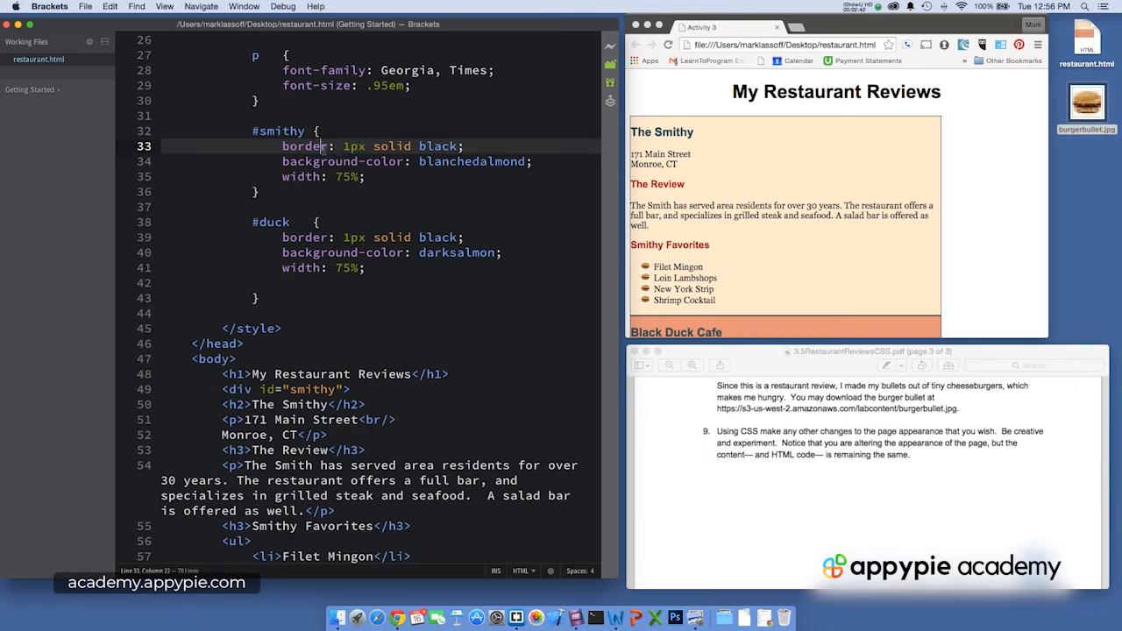
pyautogui.moveTo(900, 143)
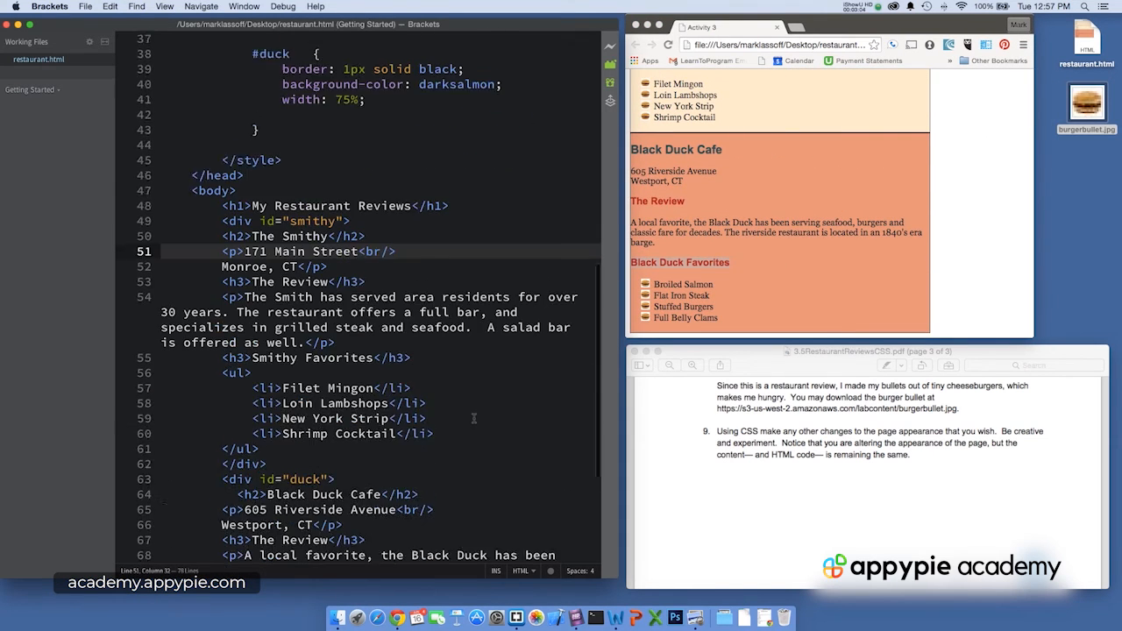
pyautogui.scroll(-3)
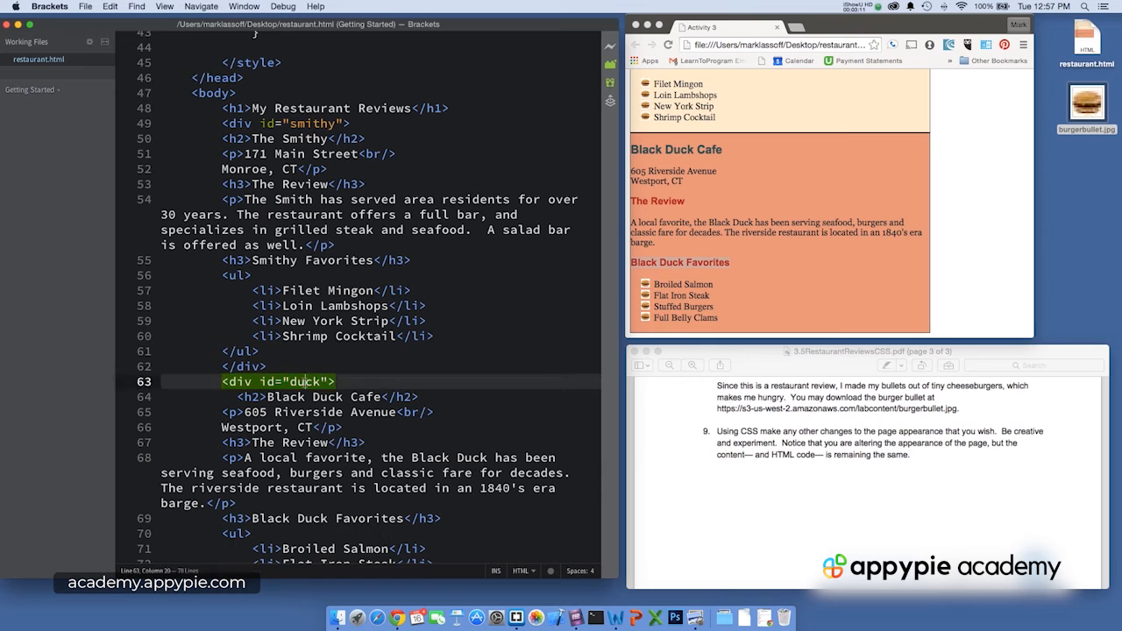
pyautogui.doubleClick(305, 272)
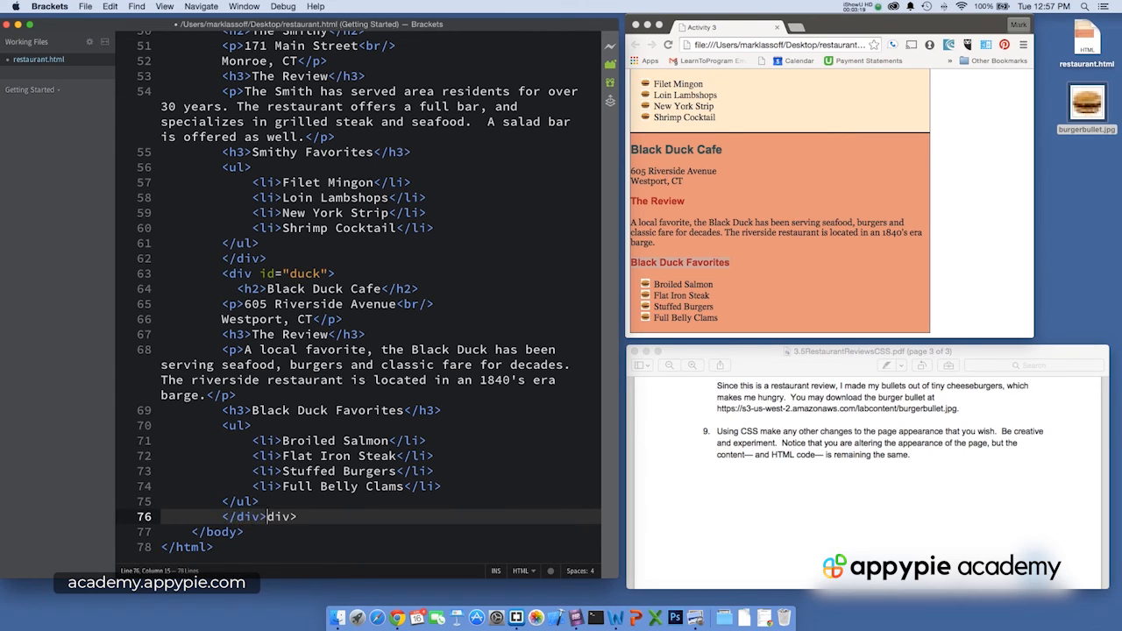
pyautogui.doubleClick(279, 516)
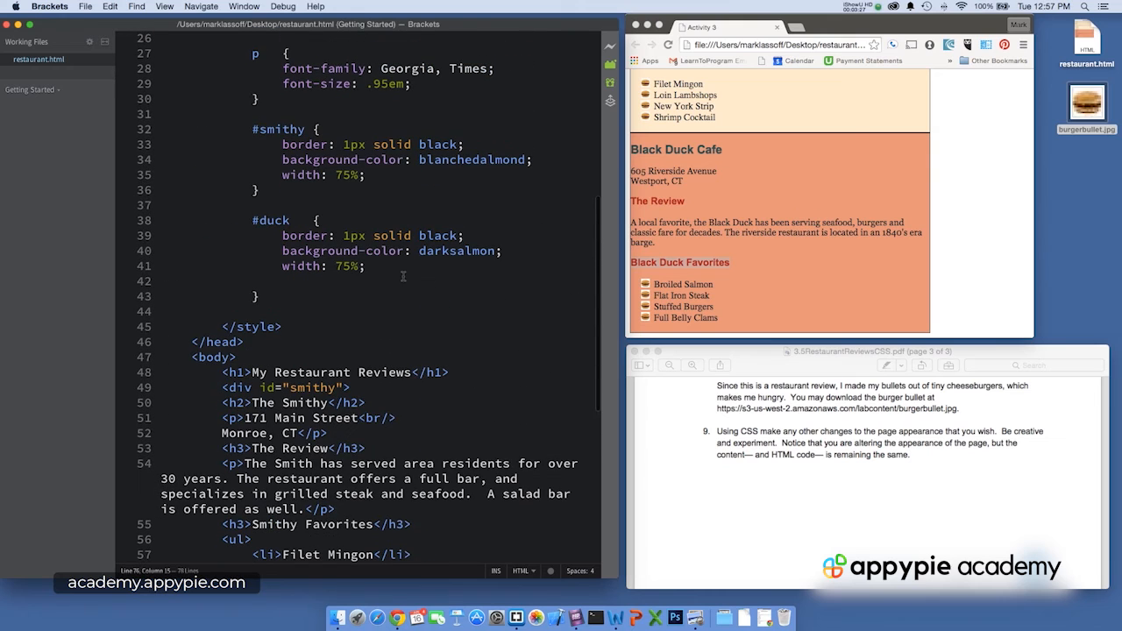
pyautogui.moveTo(783, 156)
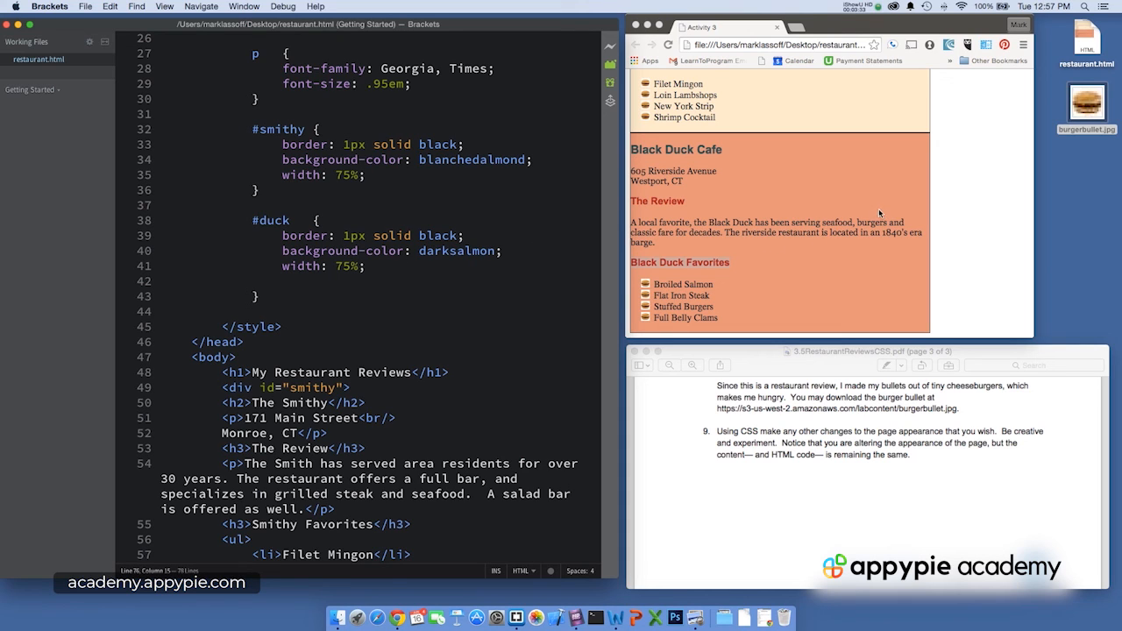
pyautogui.moveTo(751, 251)
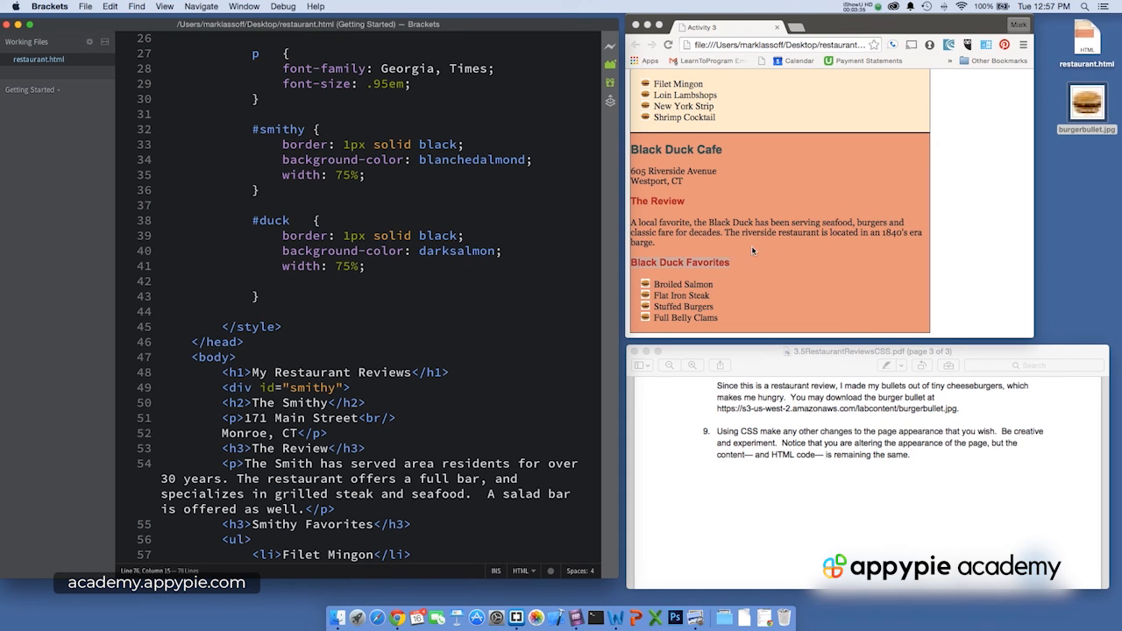